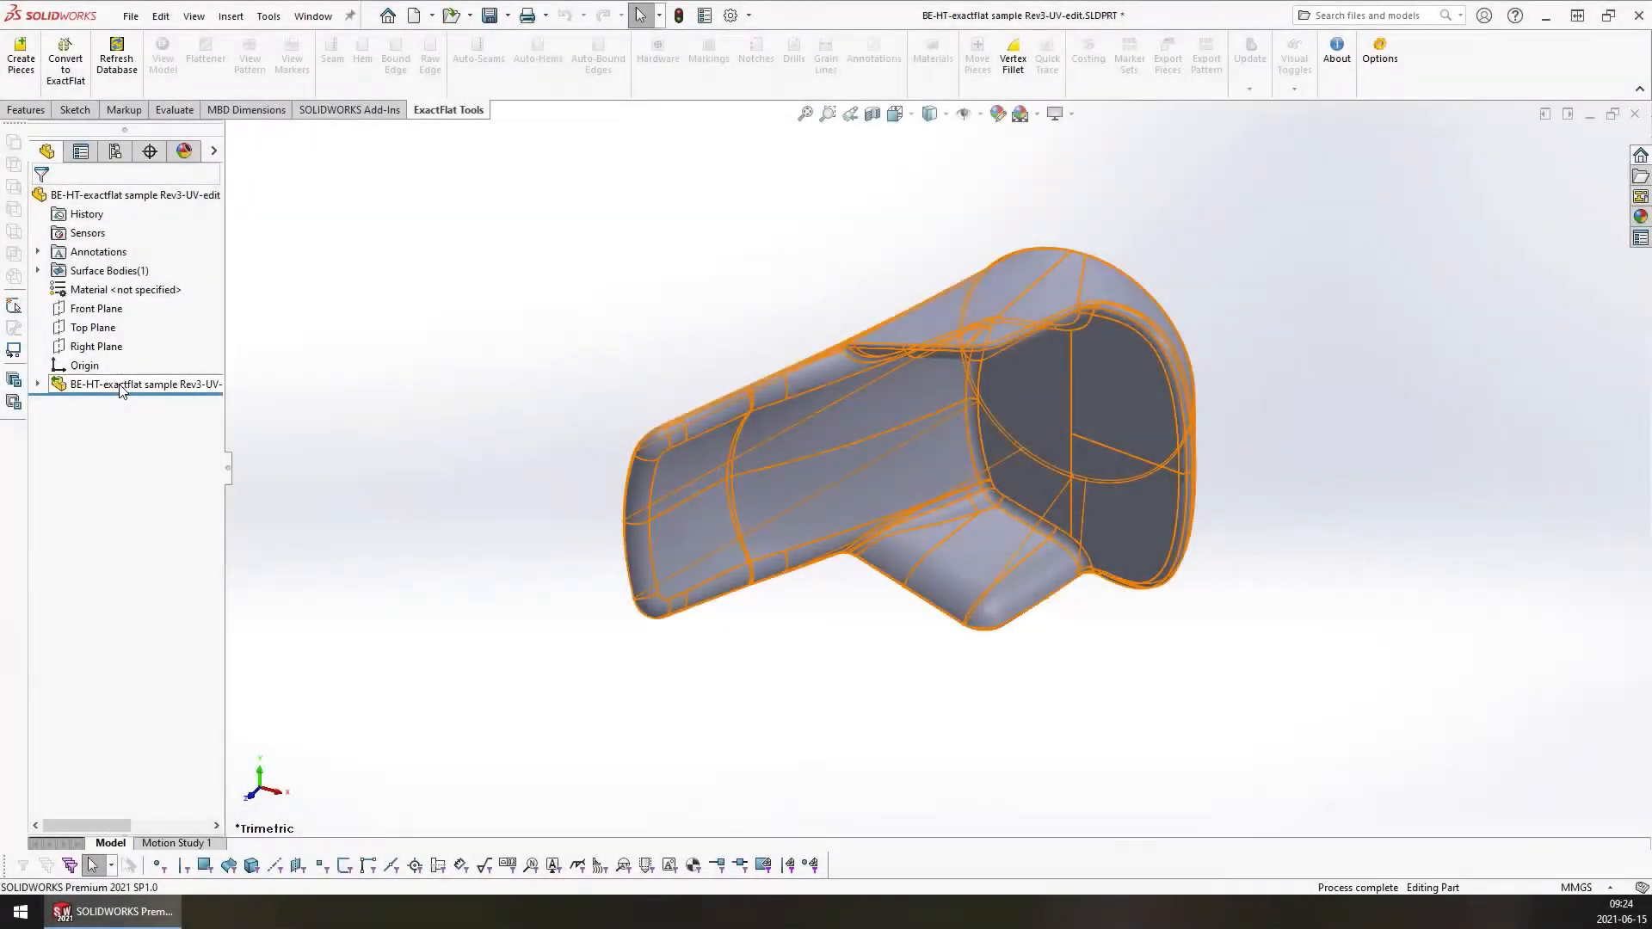
# - Break the imported surface feature's link to the original CAD model and confirm it permanently
pyautogui.rightClick(138, 384)
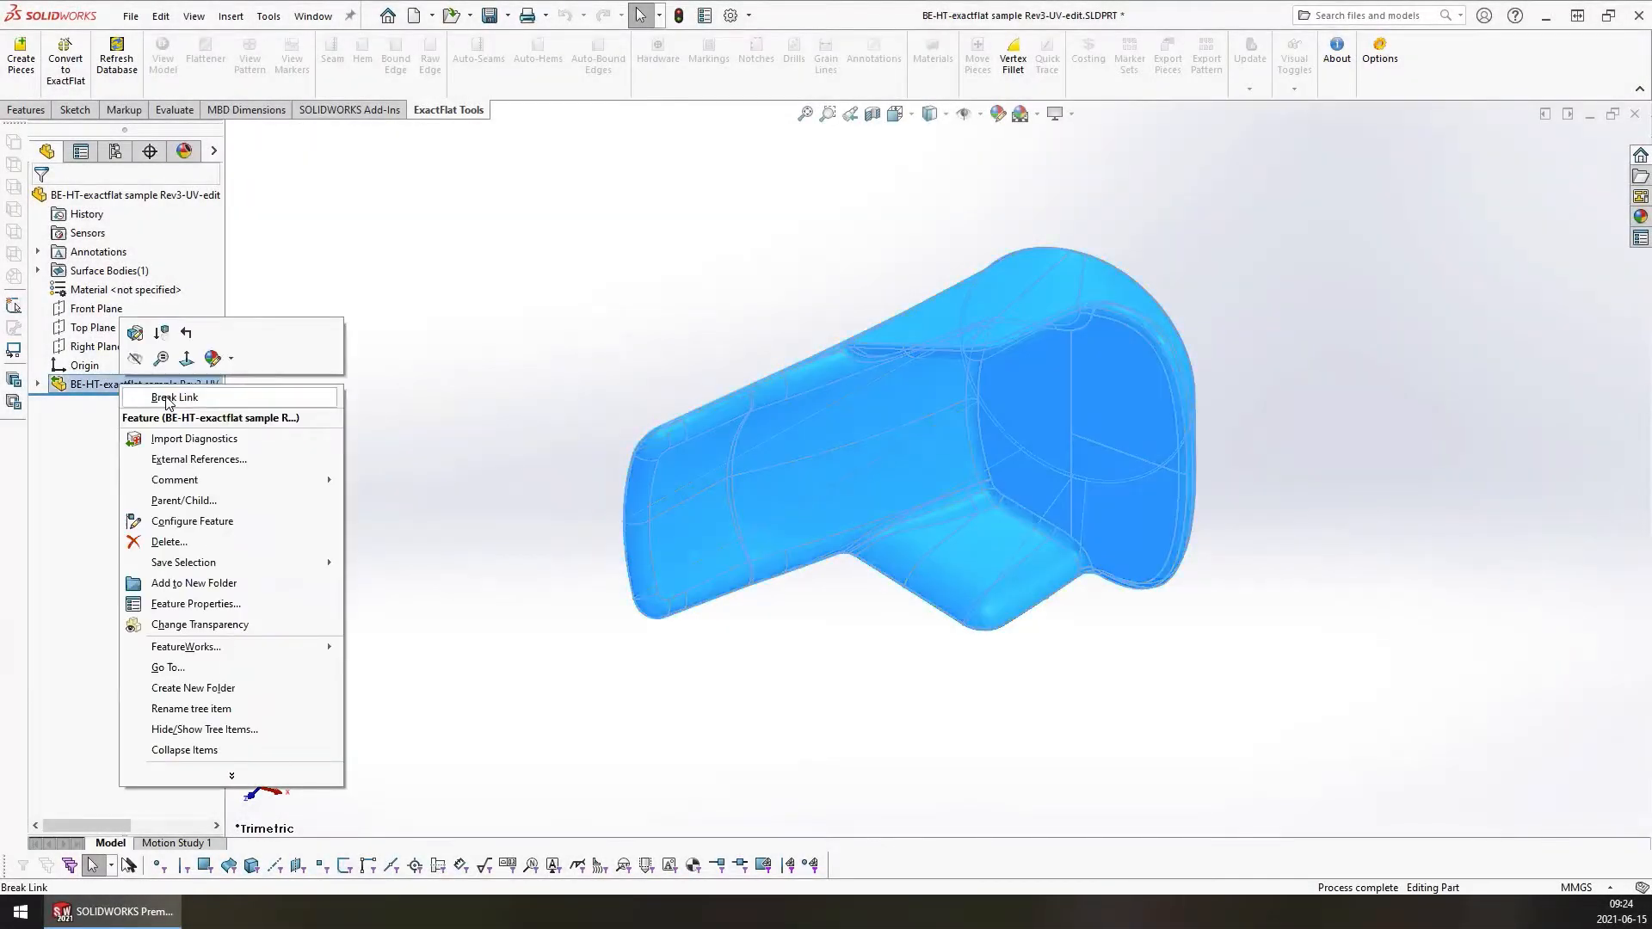
pyautogui.click(175, 398)
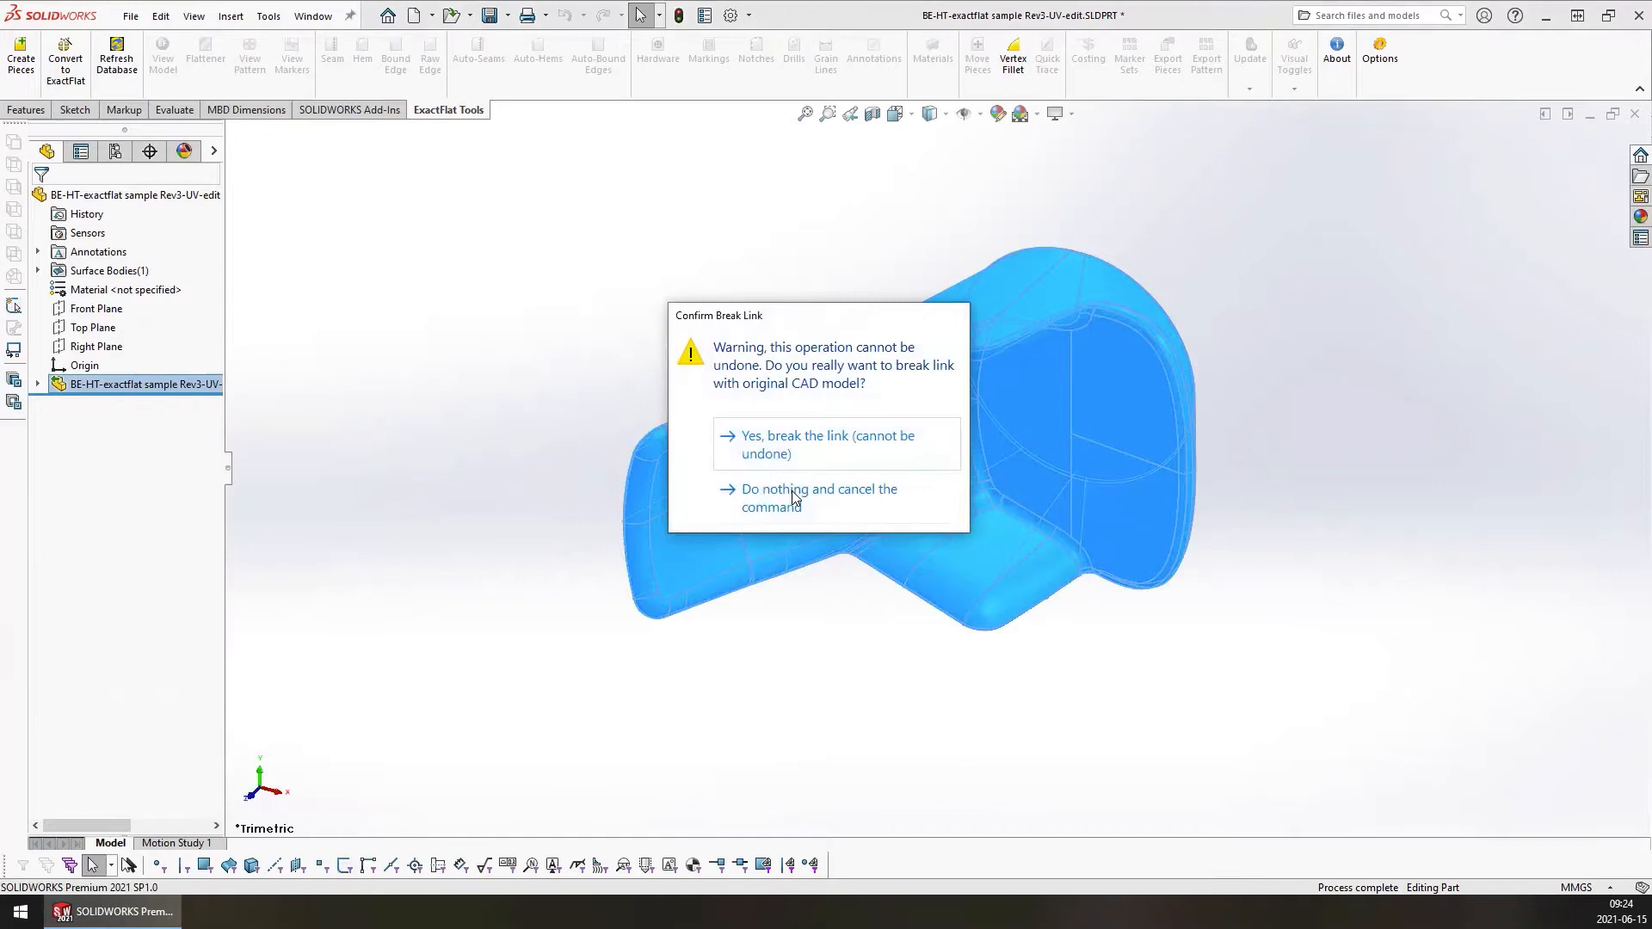
pyautogui.click(827, 444)
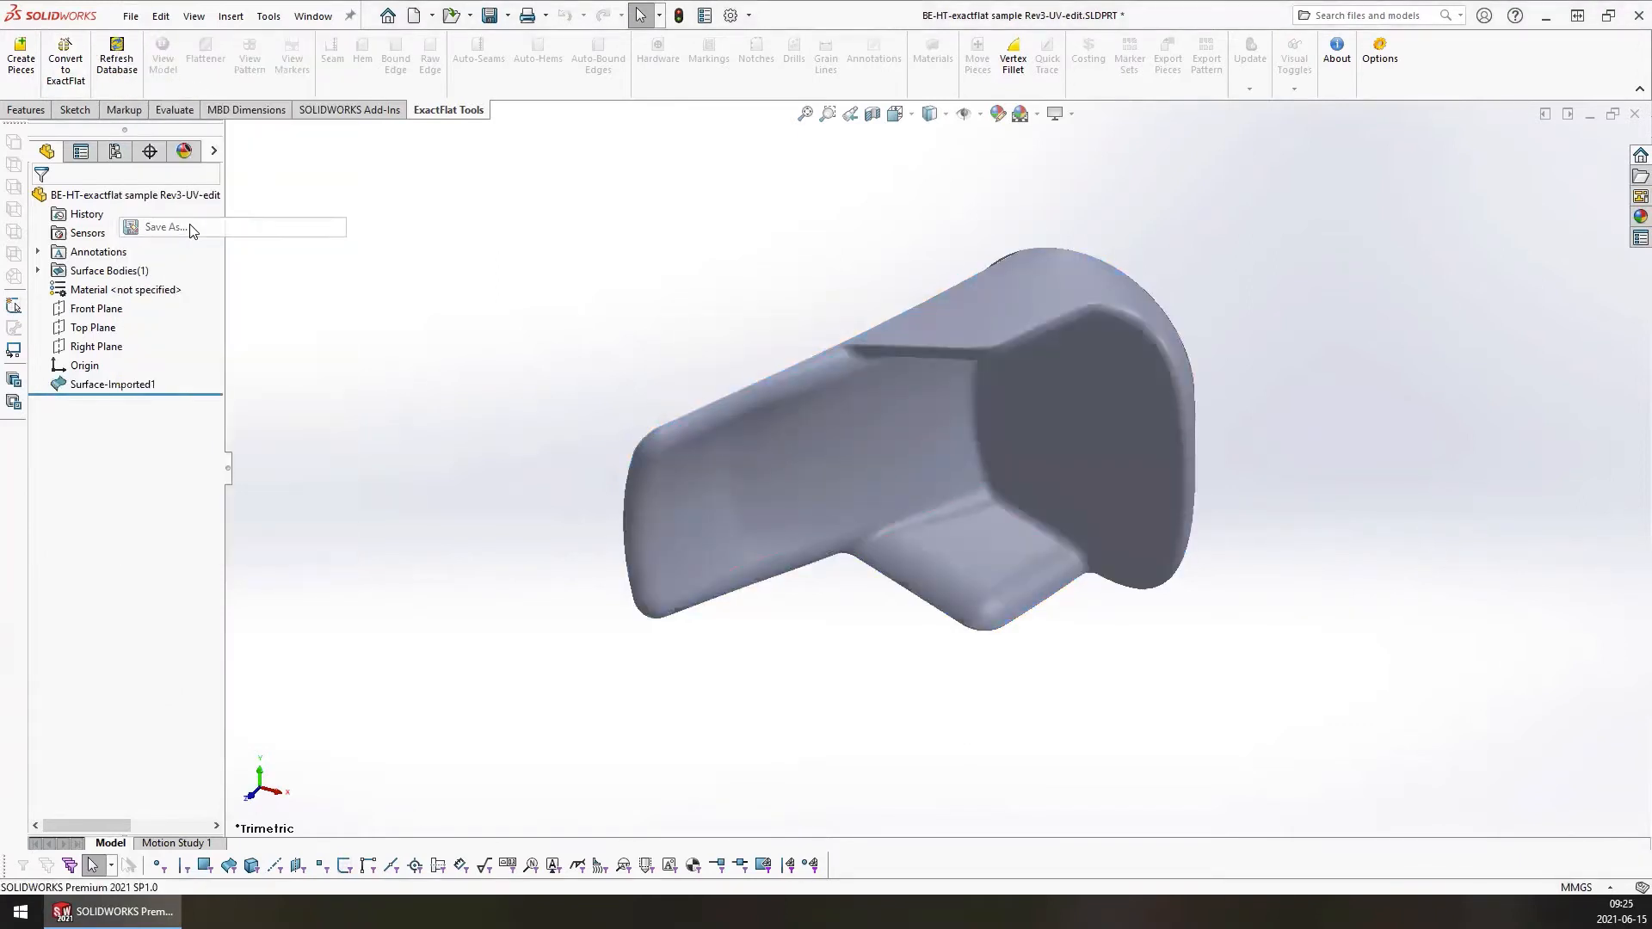
# - Save the unlinked surface model as a SOLIDWORKS Part (*.sldprt) file
pyautogui.click(165, 227)
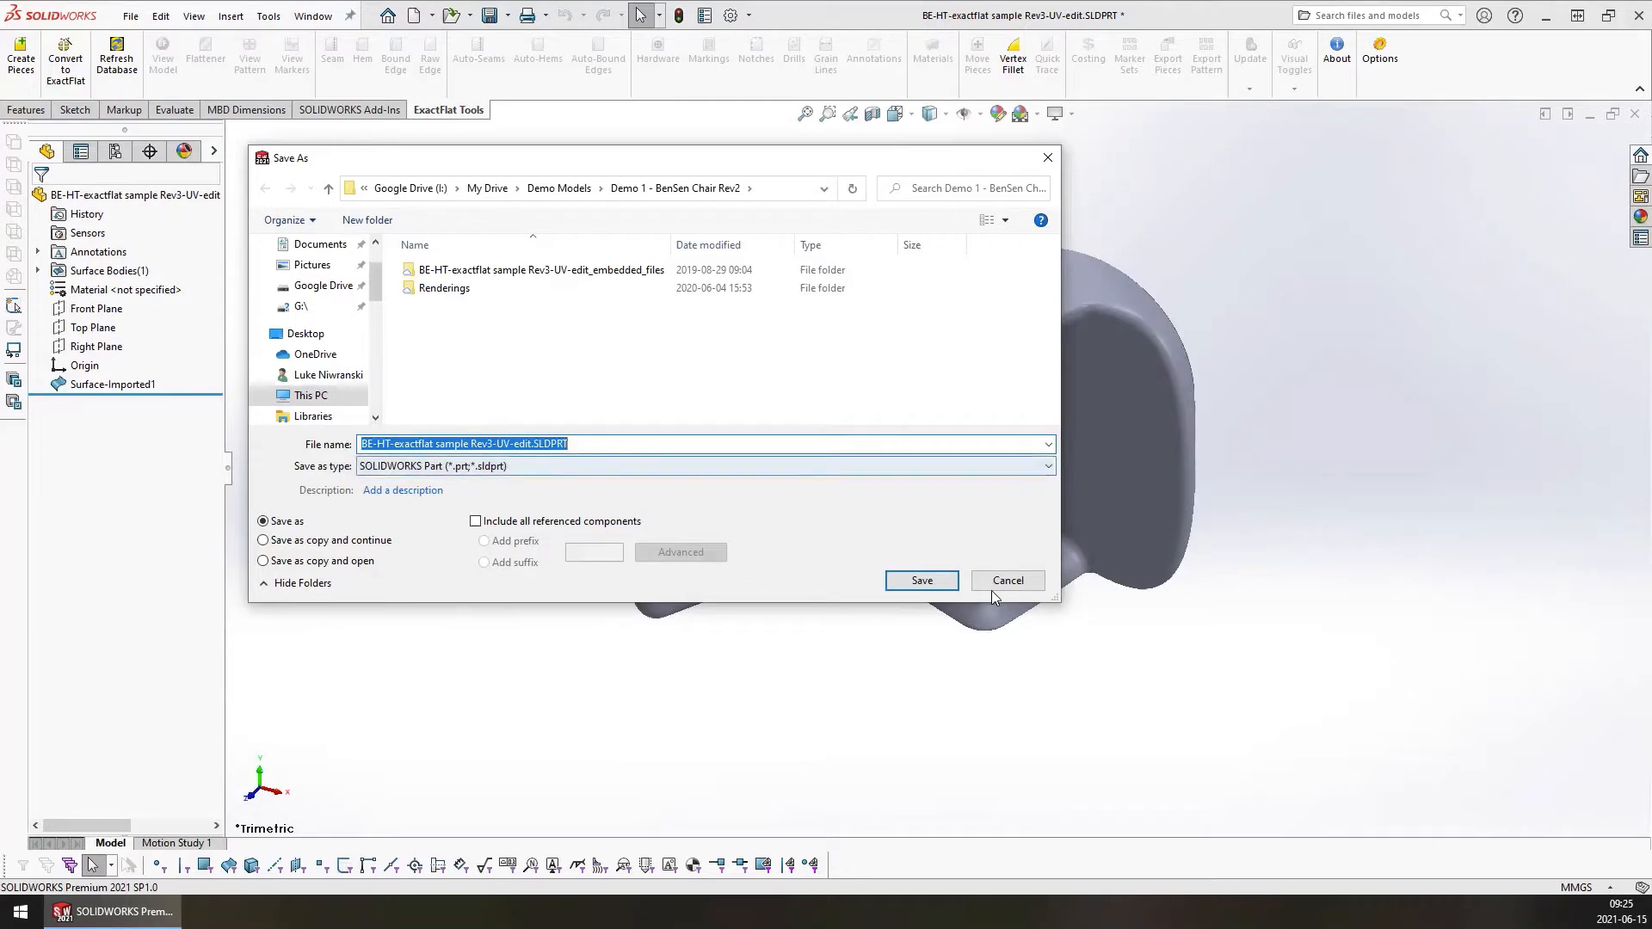
pyautogui.click(919, 580)
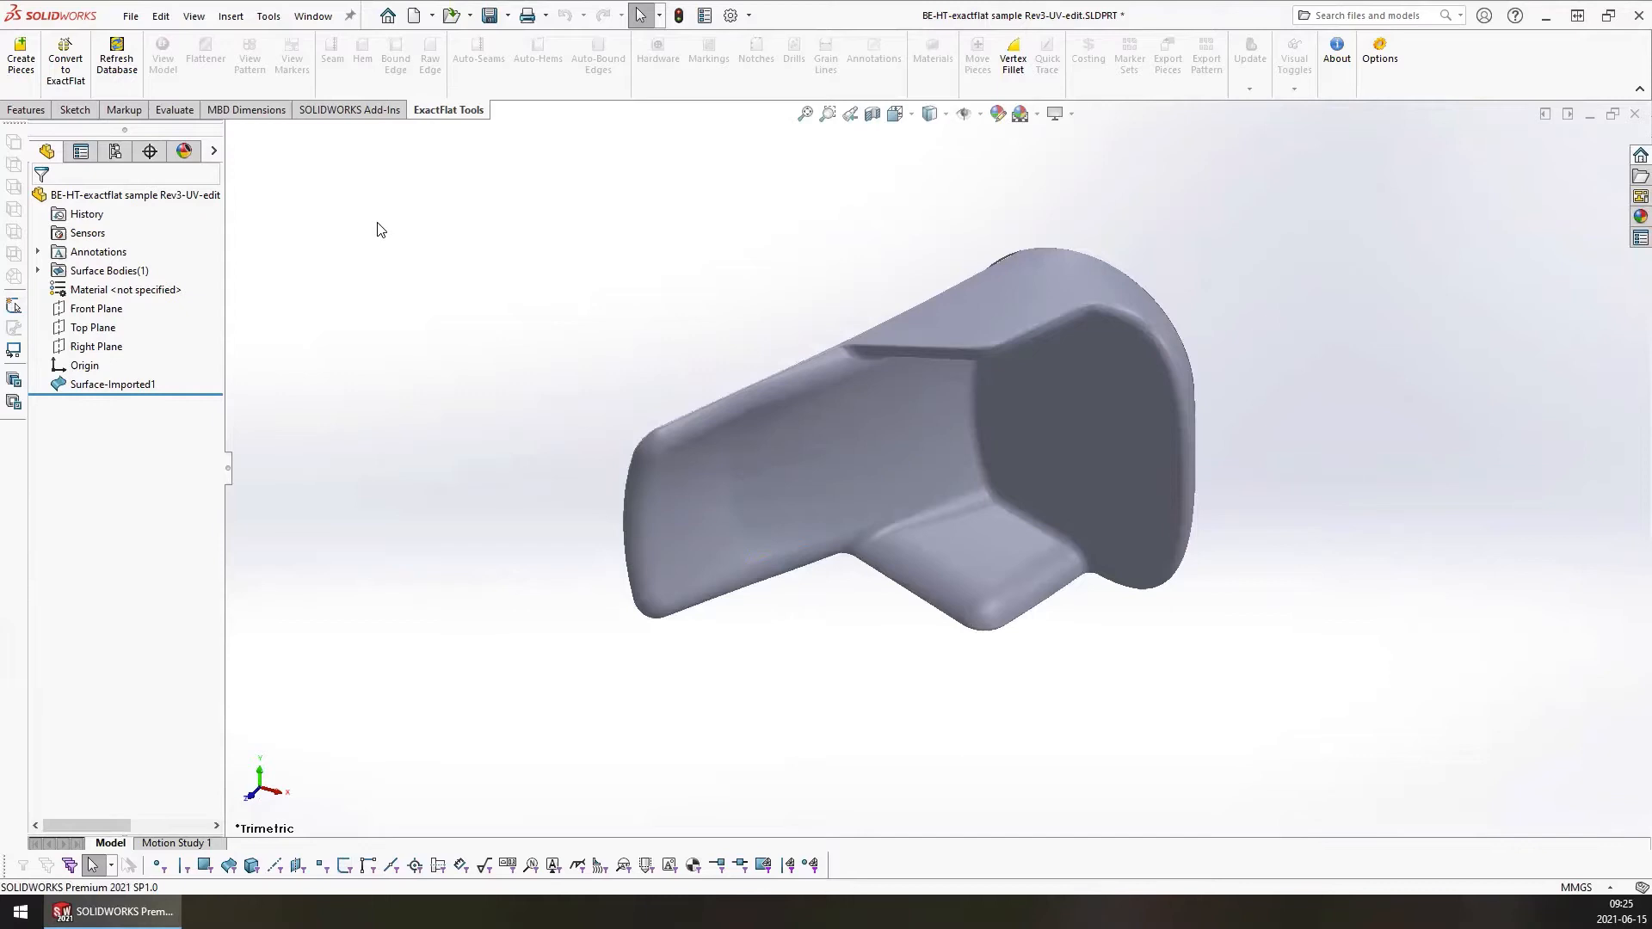
pyautogui.moveTo(363, 222)
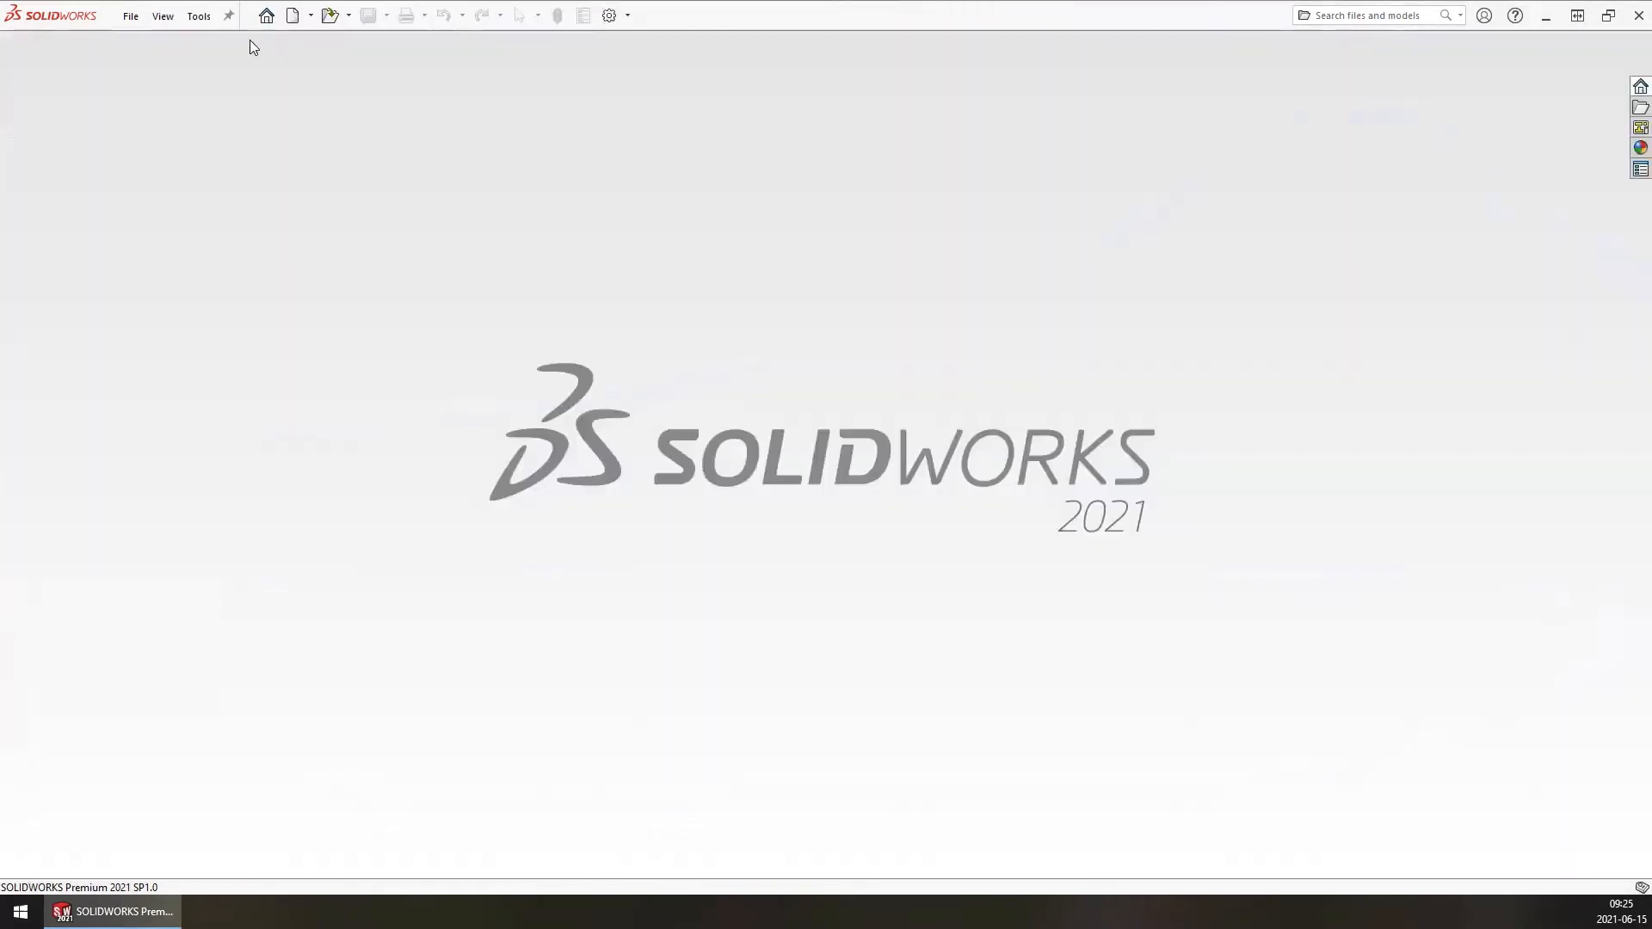
# - Open BE-HT-exactflat sample_trj.SLDPRT from the Demo 1 - BenSen Chair Rev4 folder
pyautogui.click(129, 16)
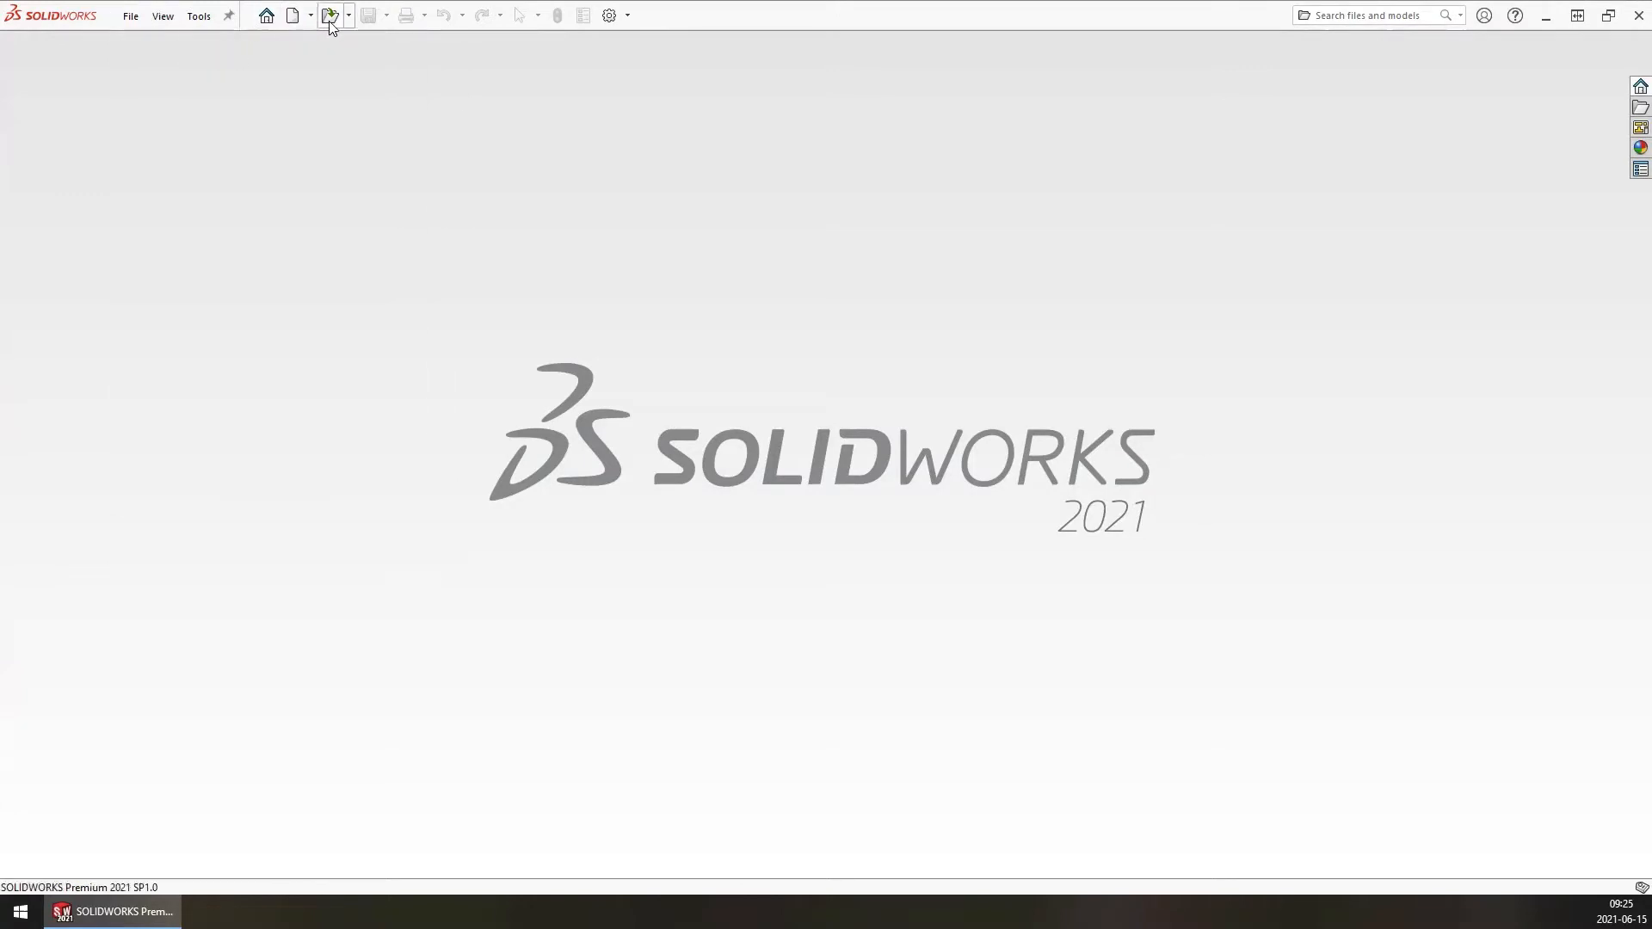
pyautogui.click(330, 15)
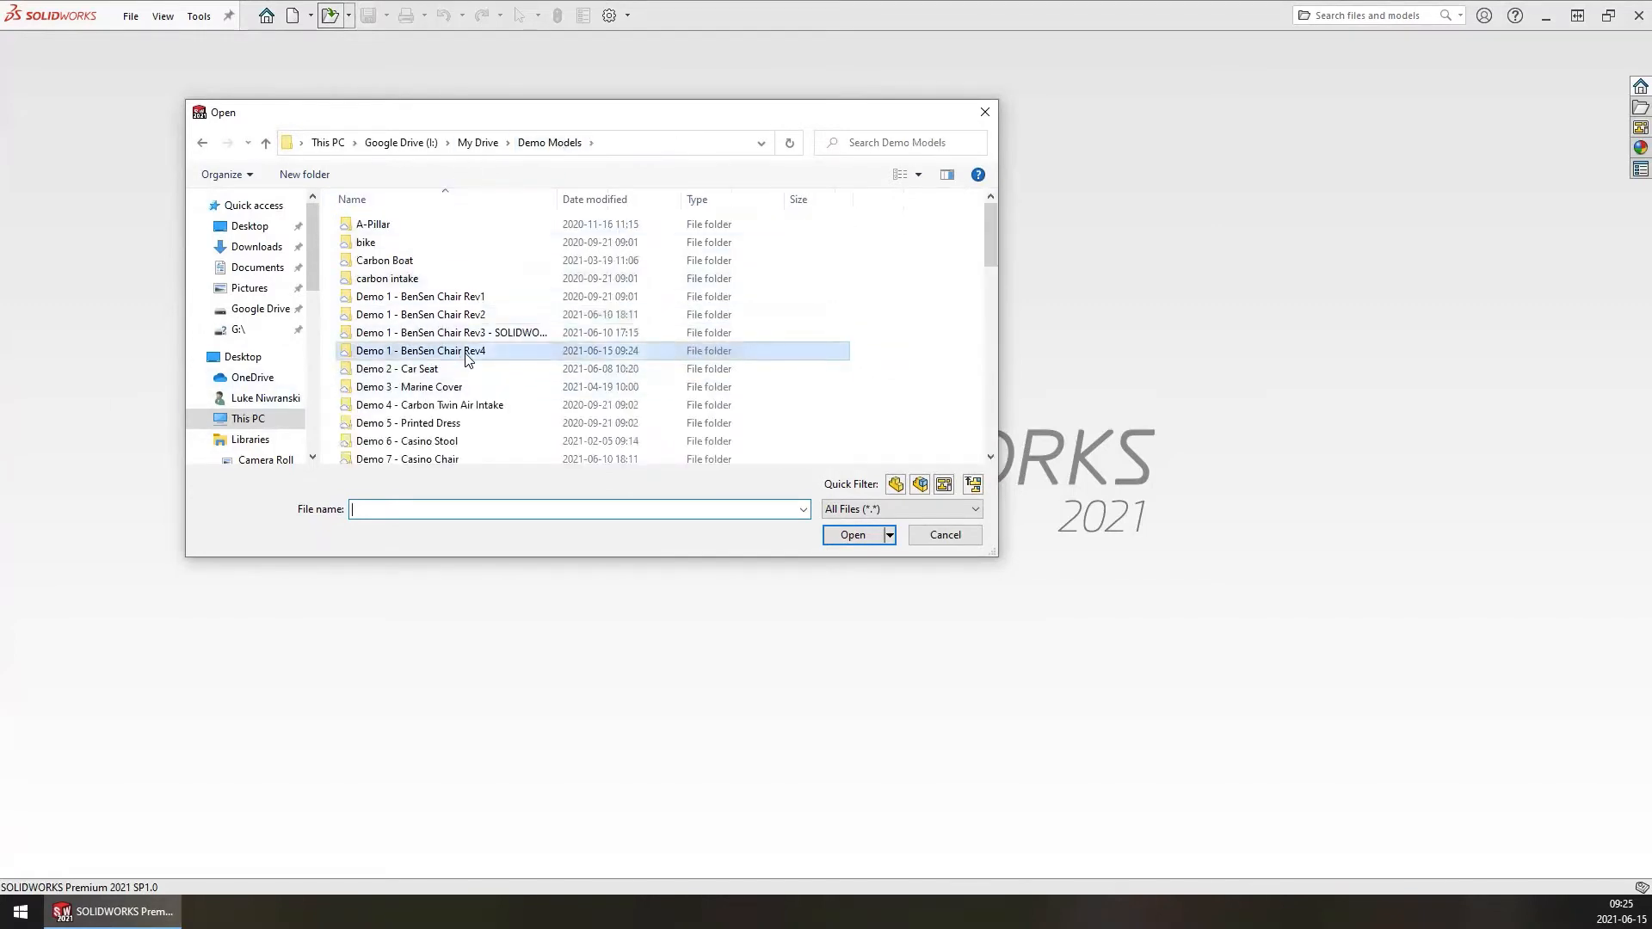
pyautogui.doubleClick(420, 349)
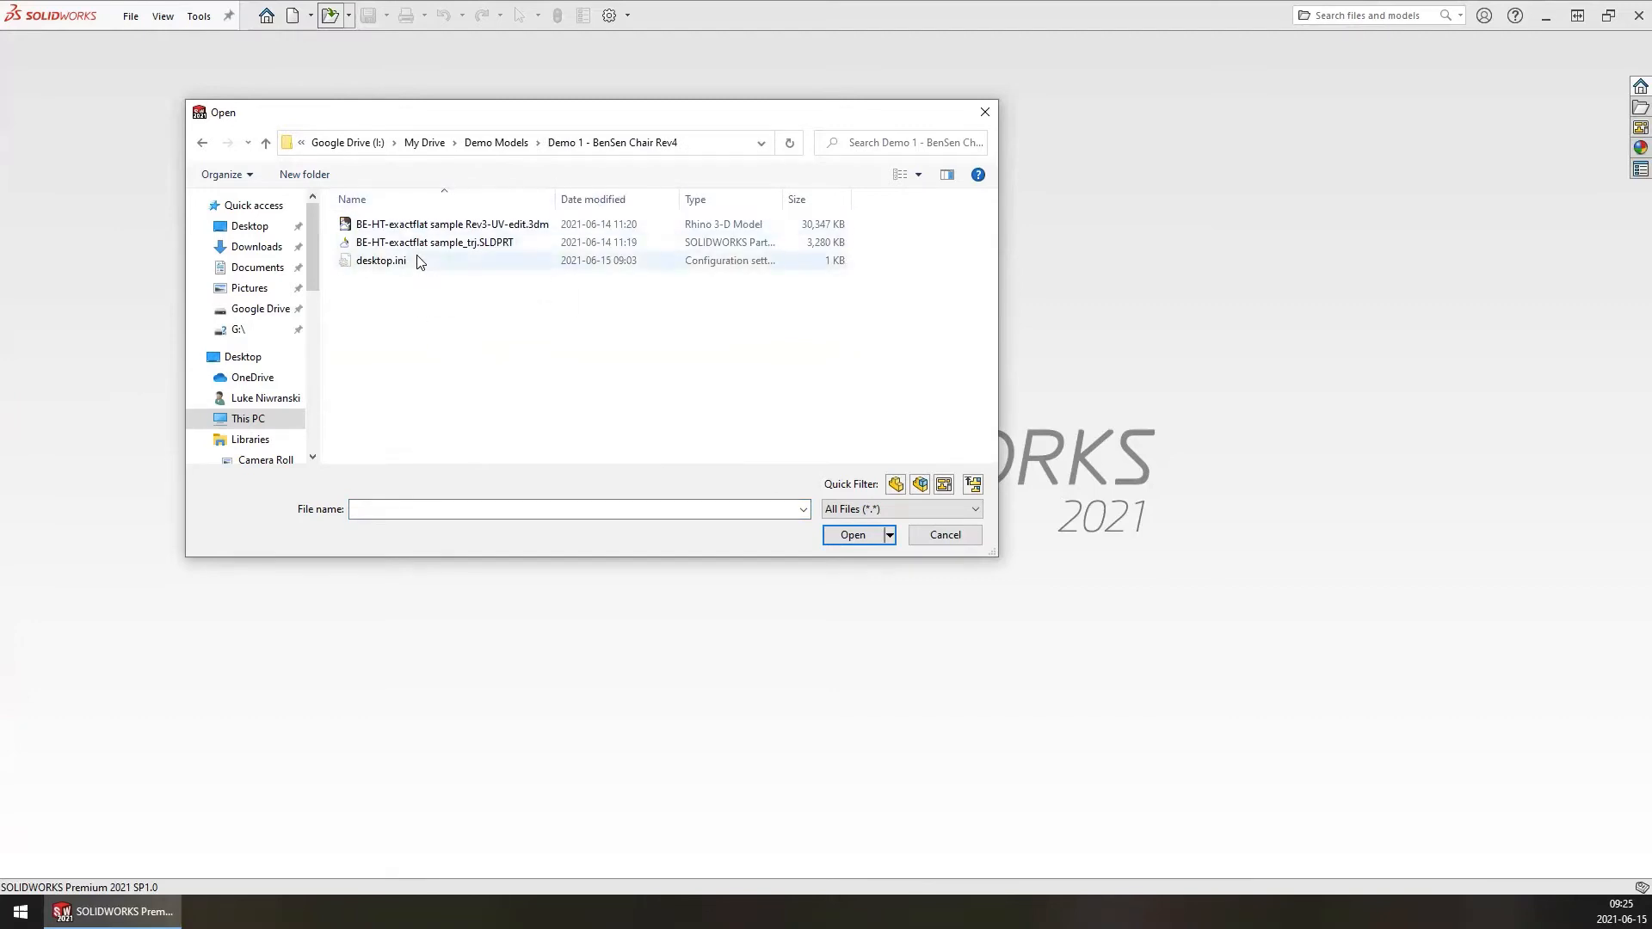
pyautogui.click(434, 243)
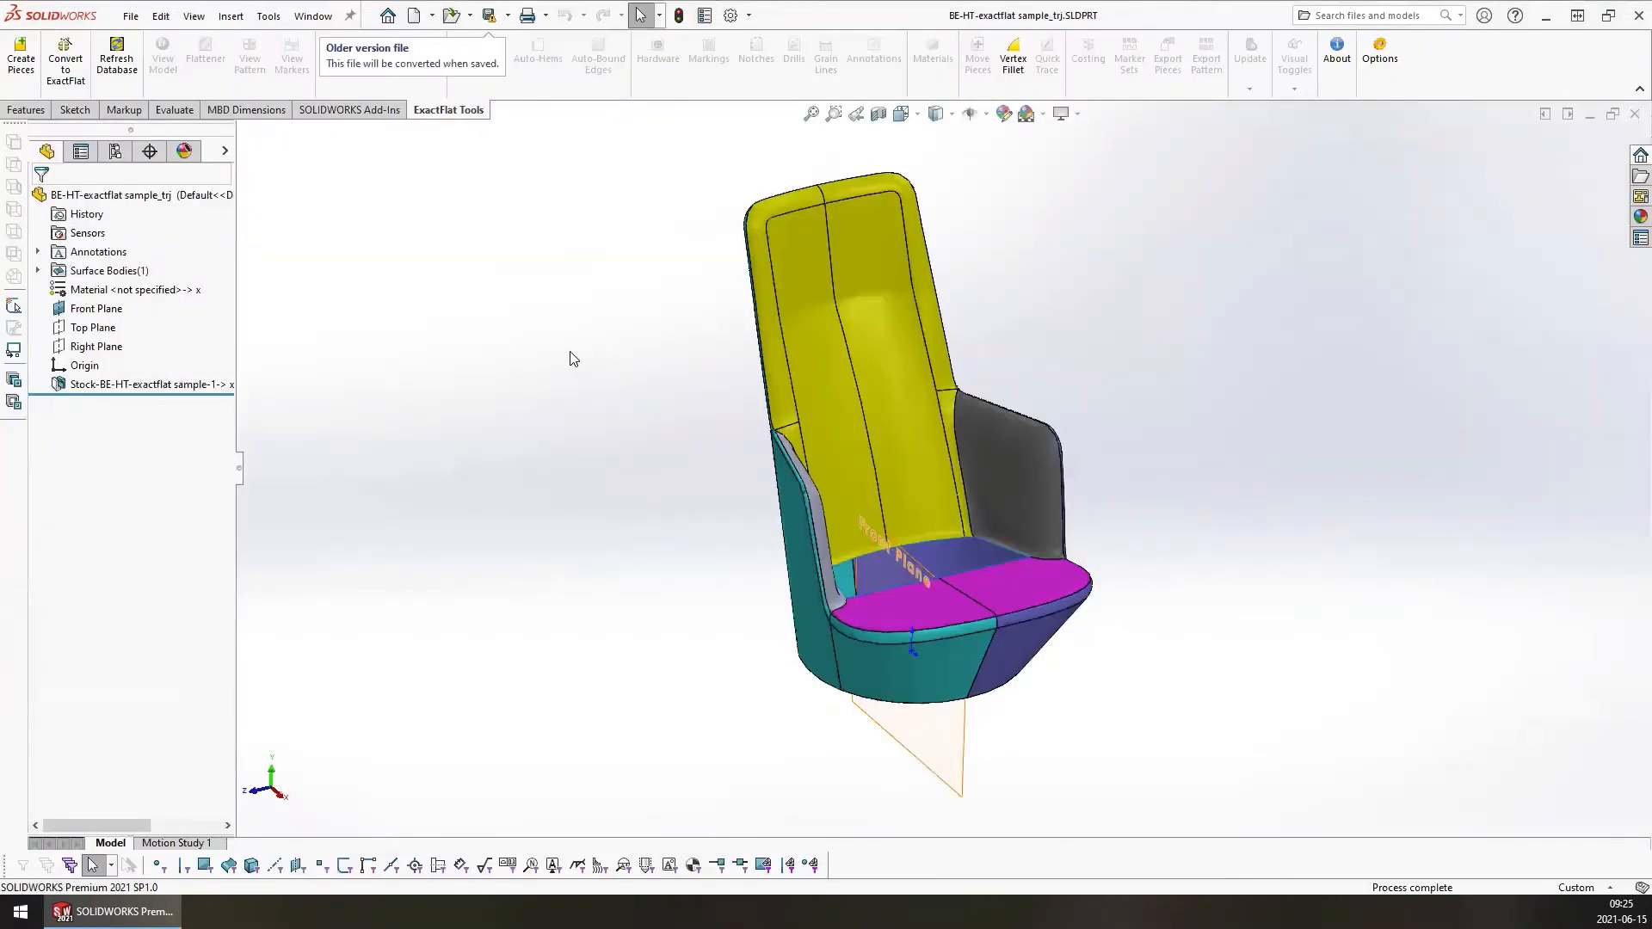
pyautogui.moveTo(539, 333)
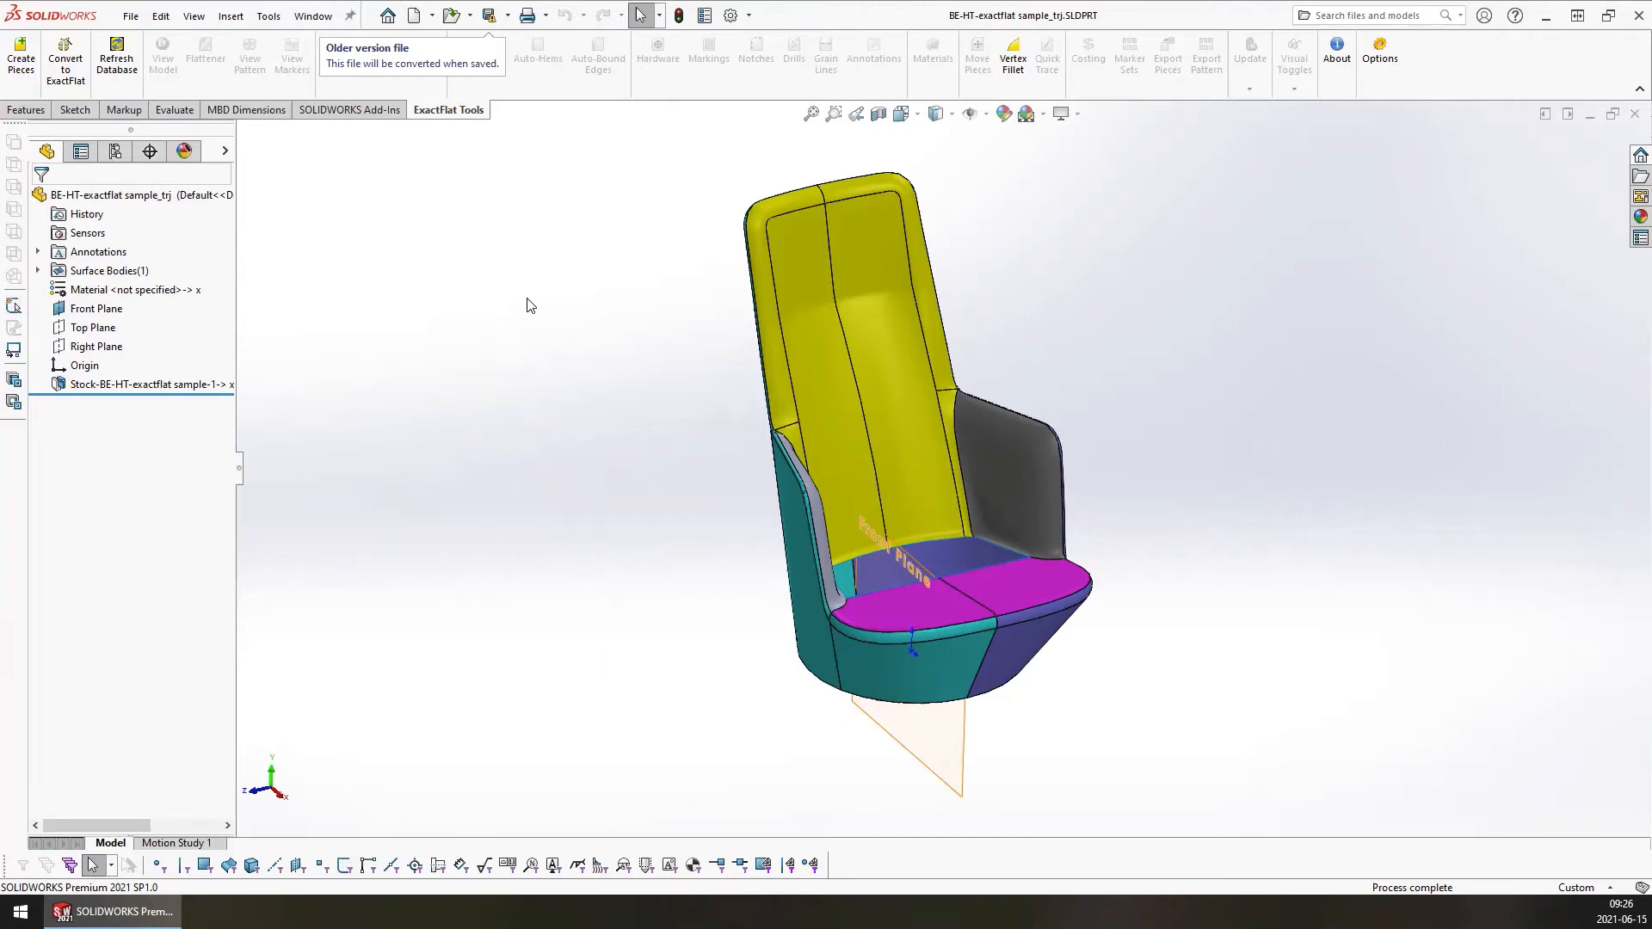
pyautogui.moveTo(358, 7)
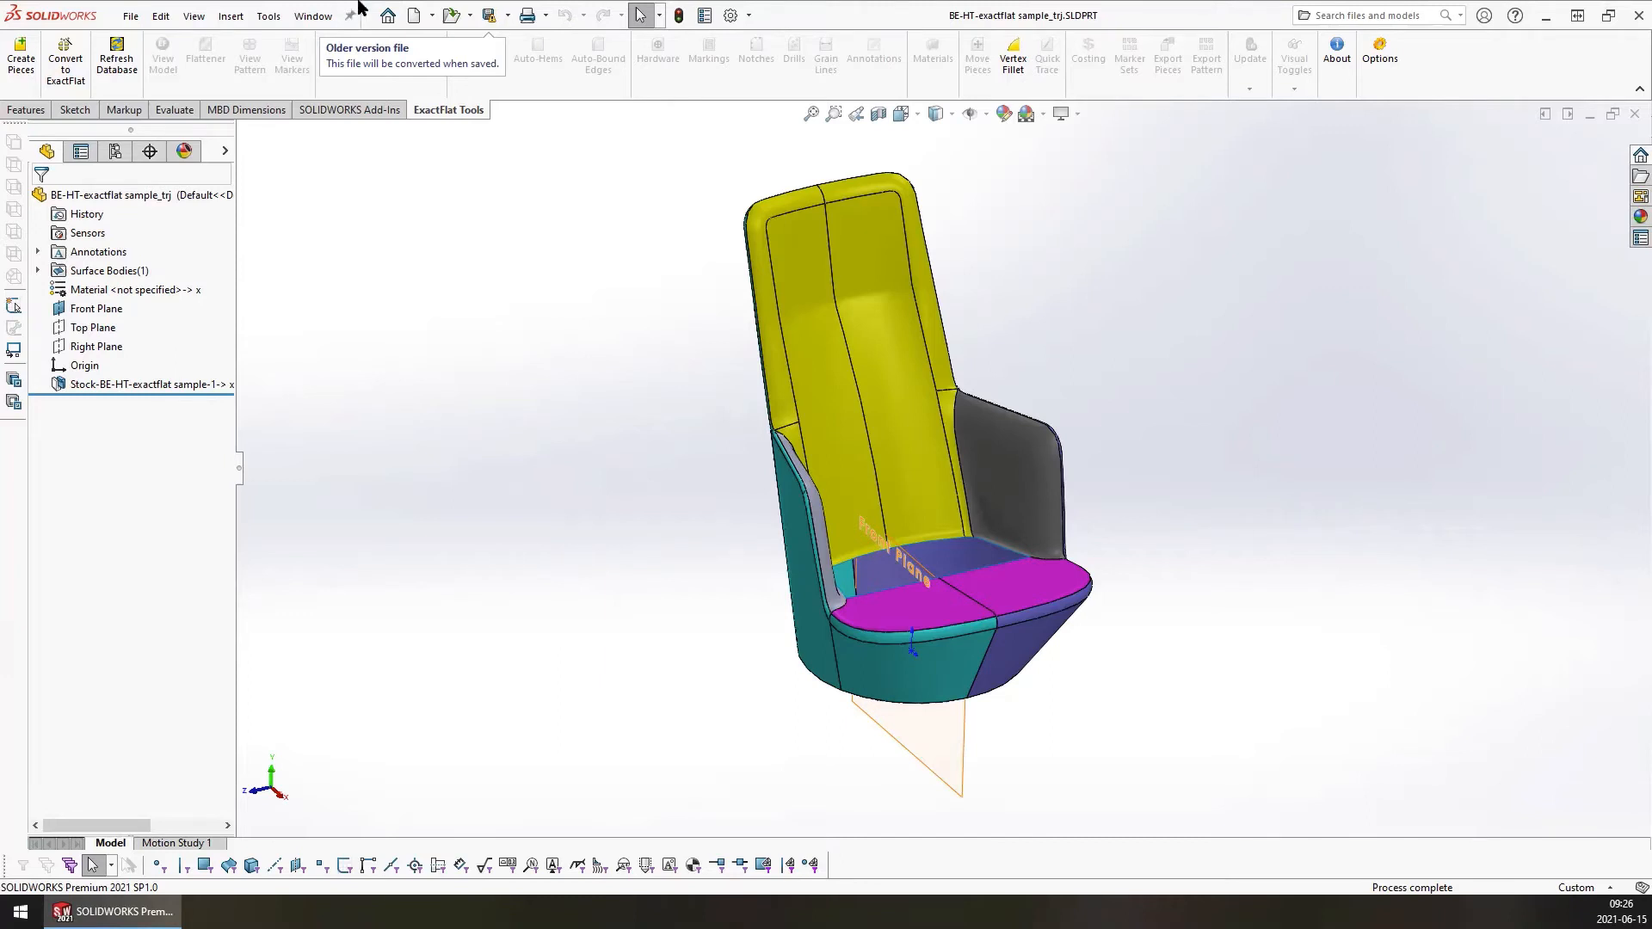
pyautogui.click(229, 15)
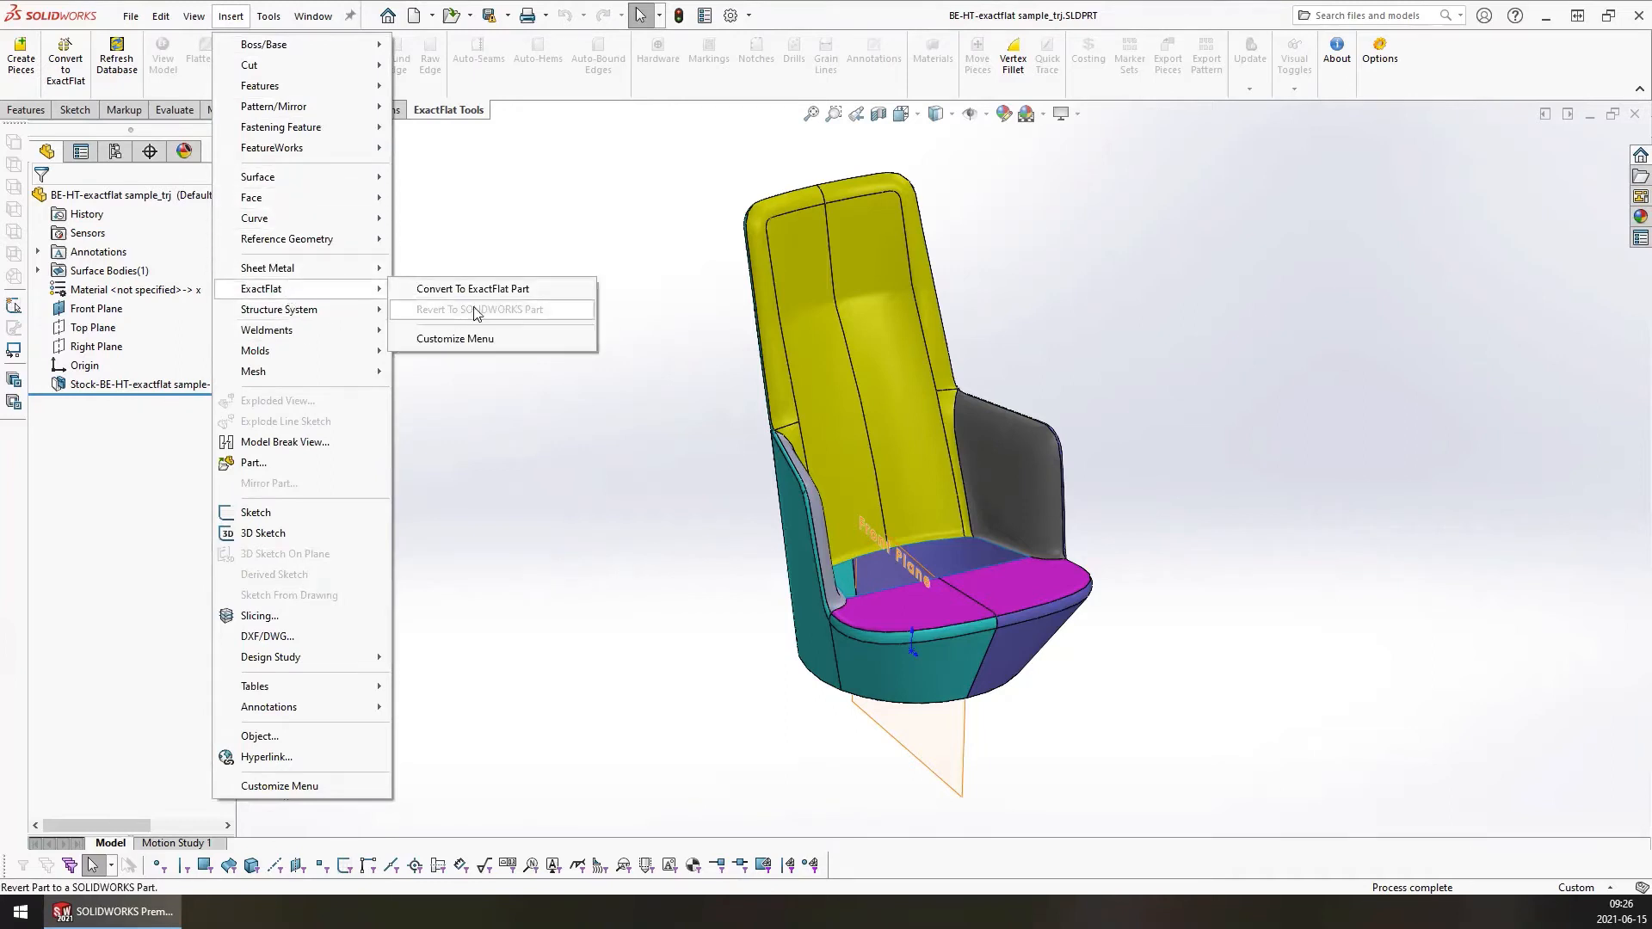
pyautogui.moveTo(522, 320)
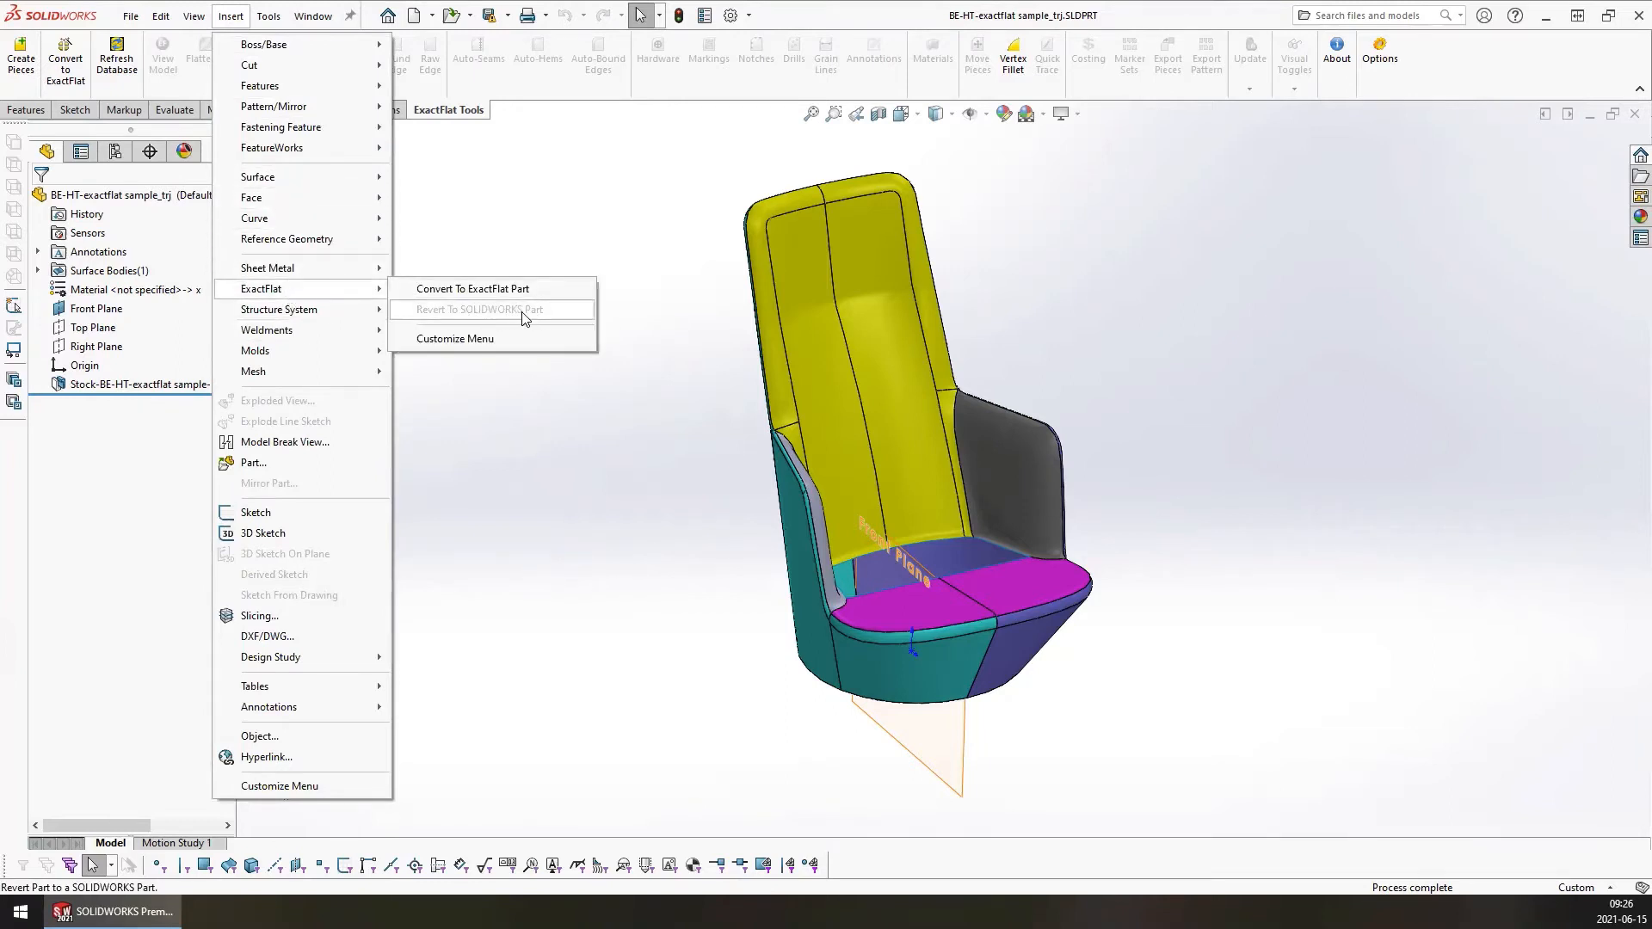
pyautogui.click(480, 308)
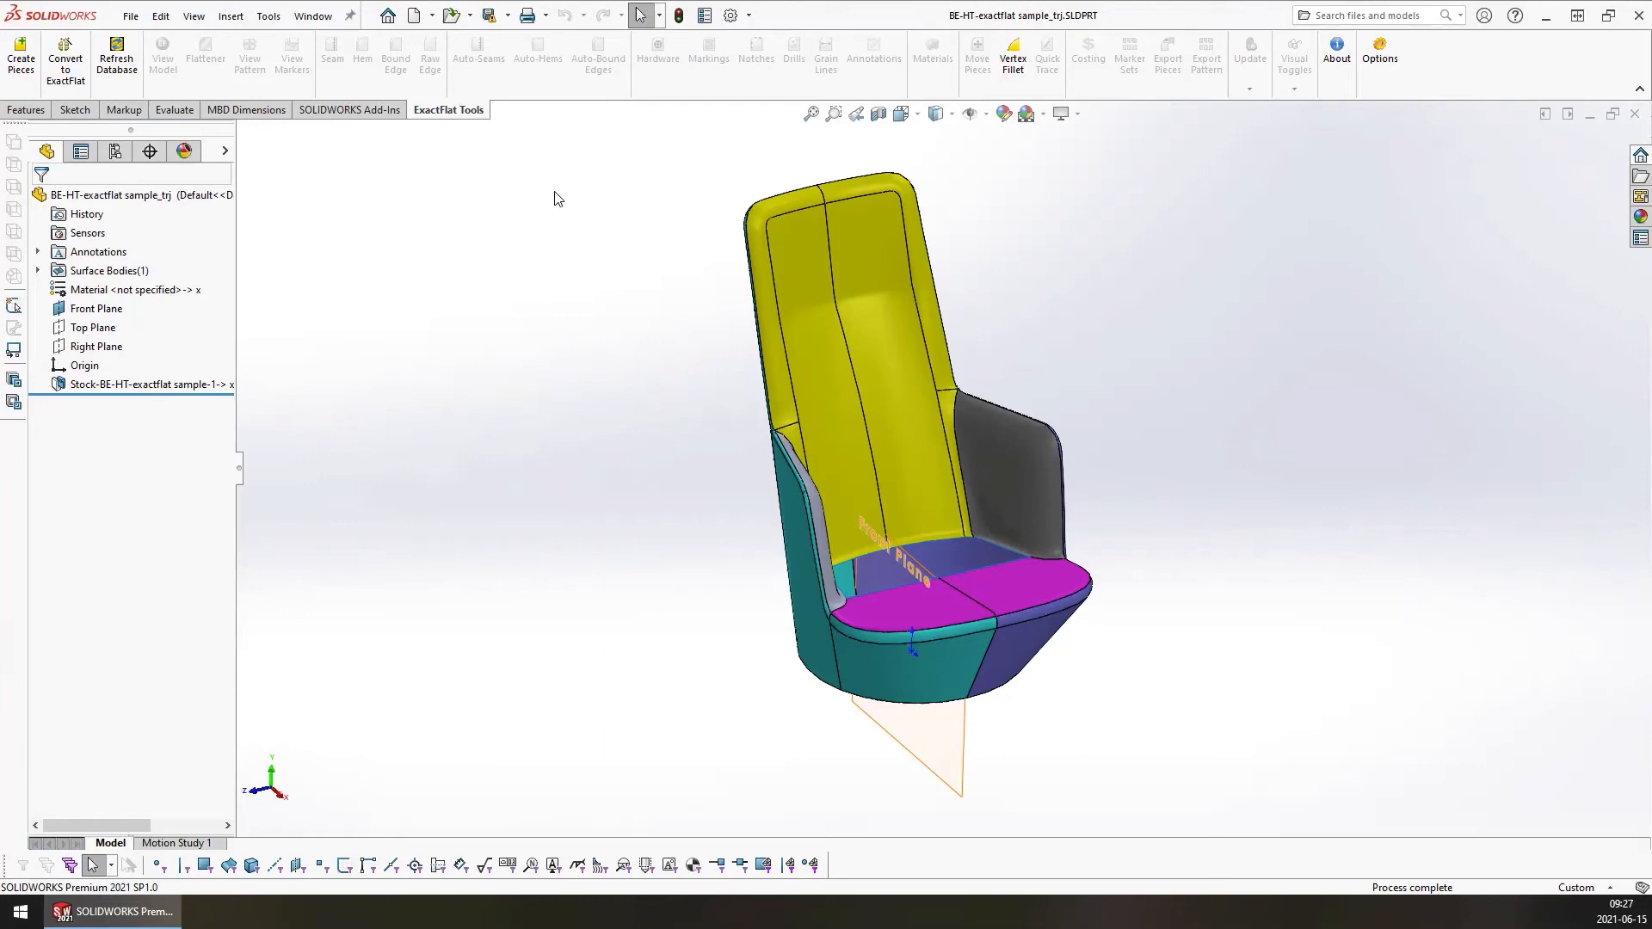
pyautogui.moveTo(545, 602)
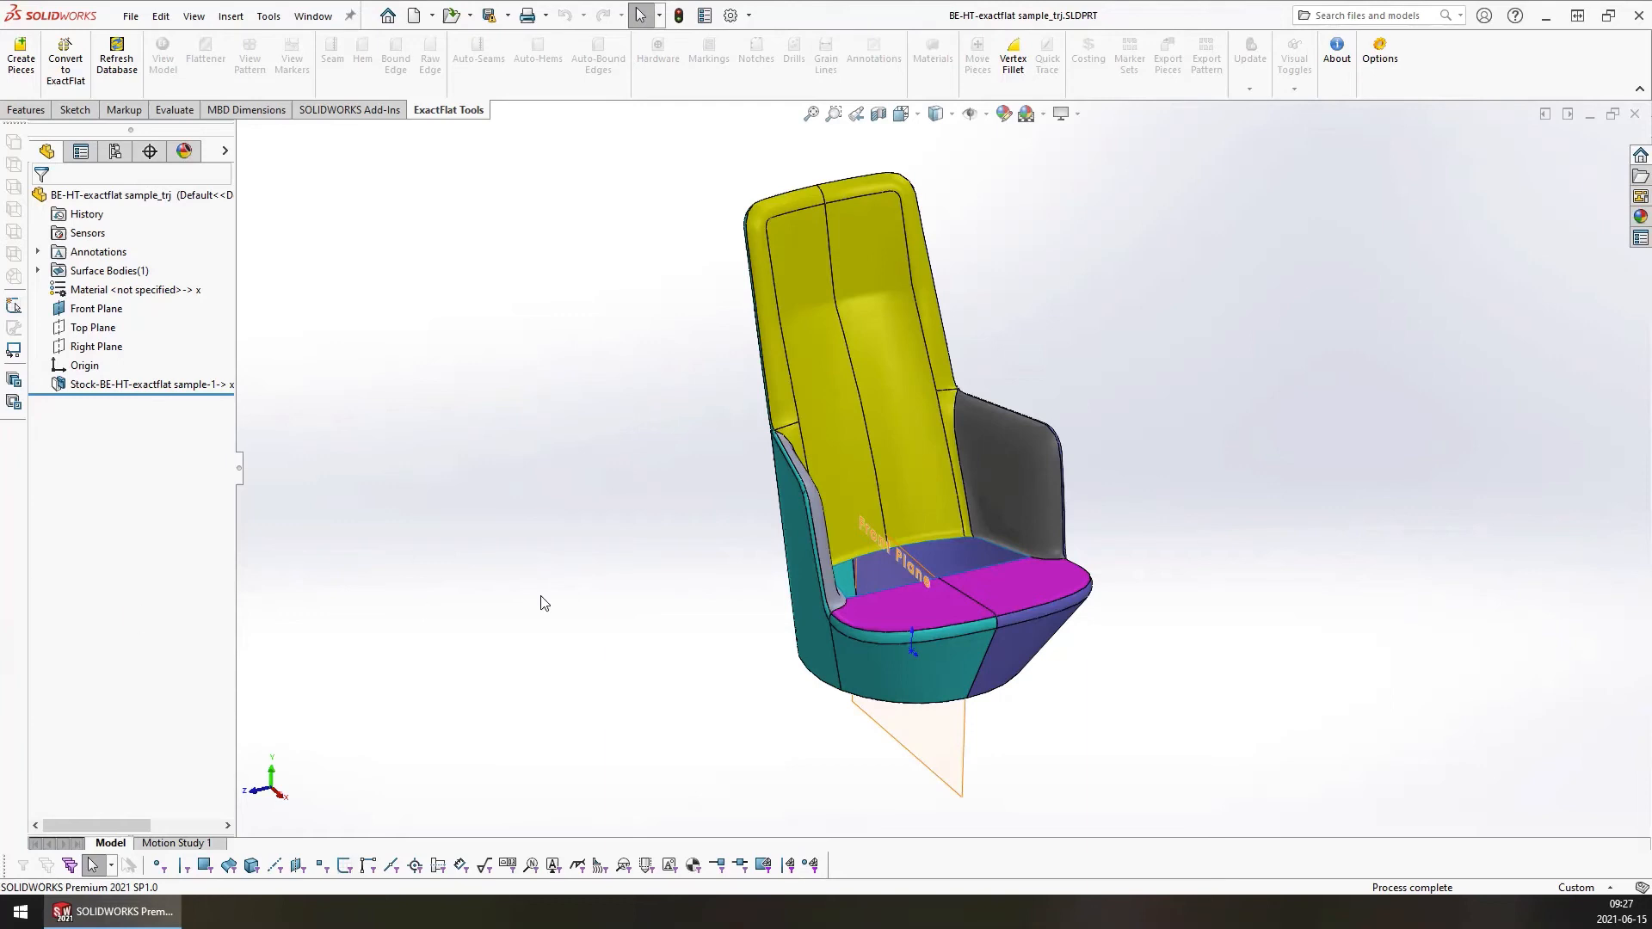
# - Orbit the chair to look down into the seat from above
pyautogui.moveTo(546, 602); pyautogui.dragTo(688, 585)
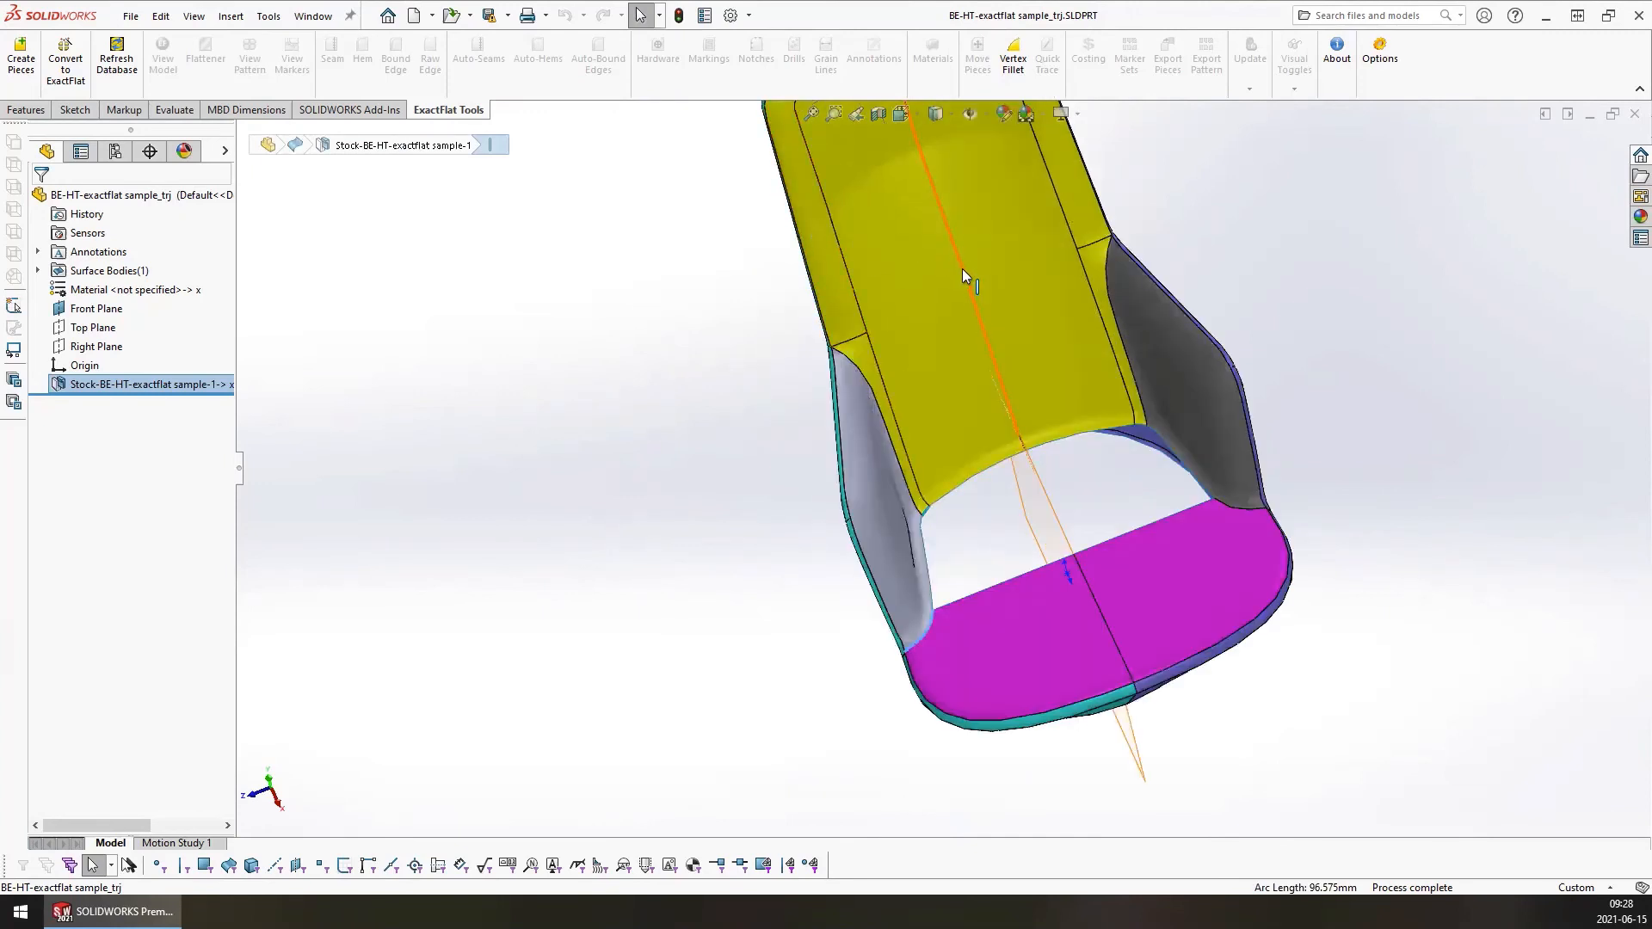
pyautogui.moveTo(968, 293)
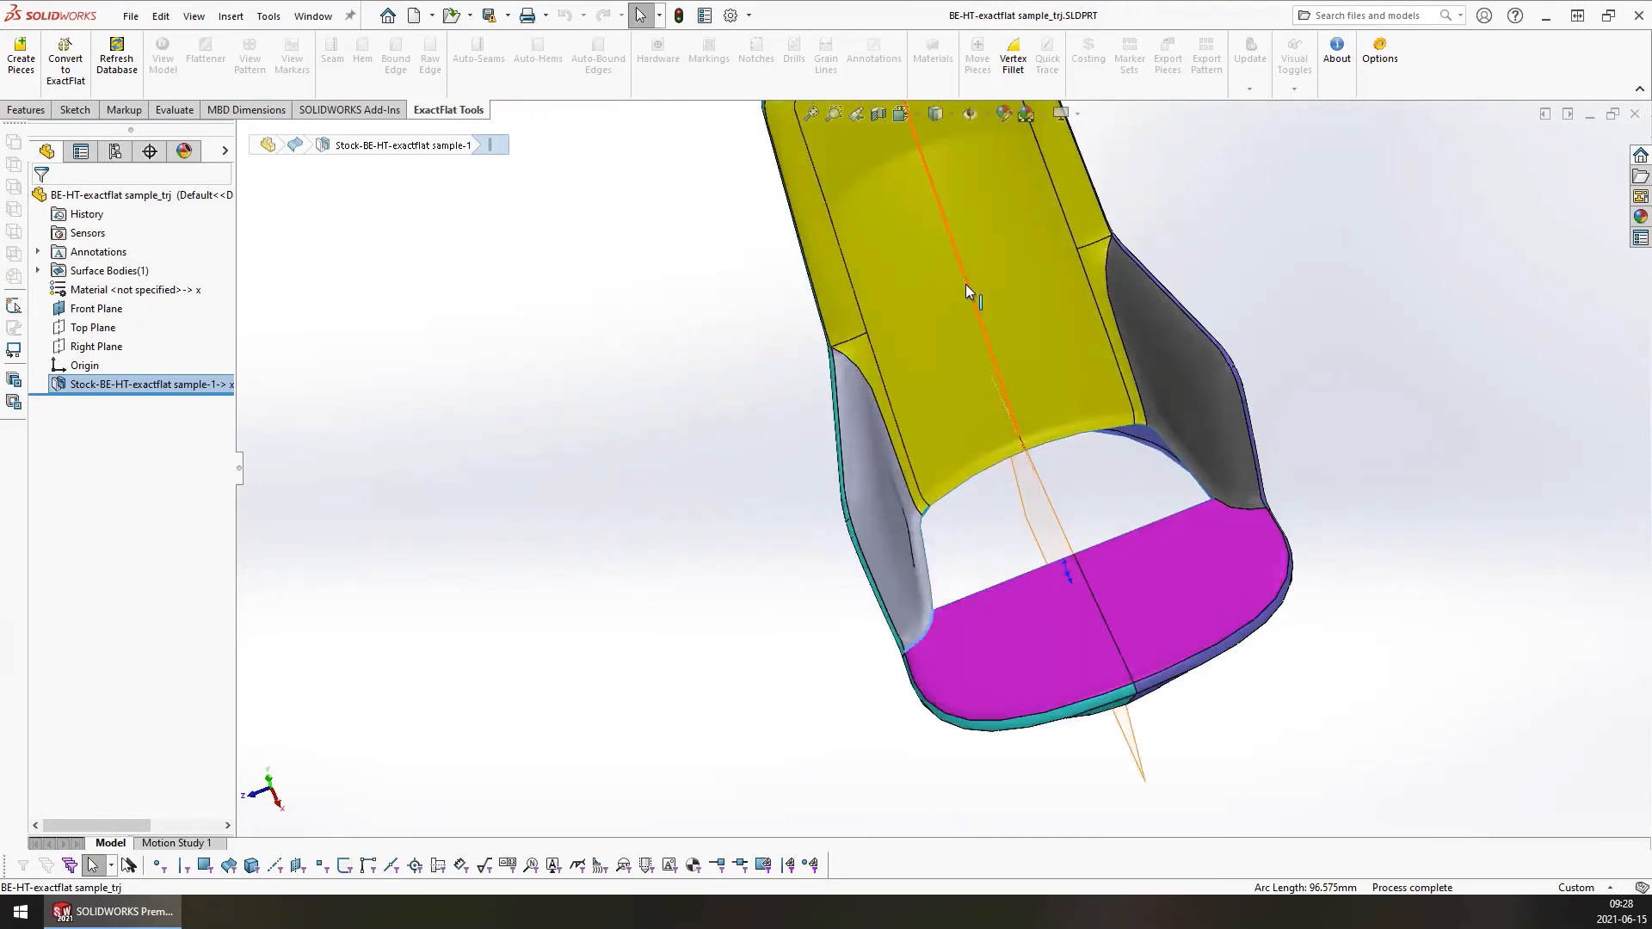